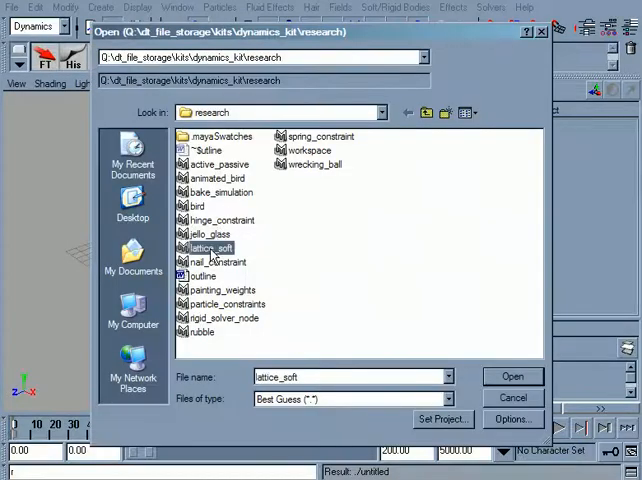
# Open the lattice_soft scene from the research folder
pyautogui.click(512, 376)
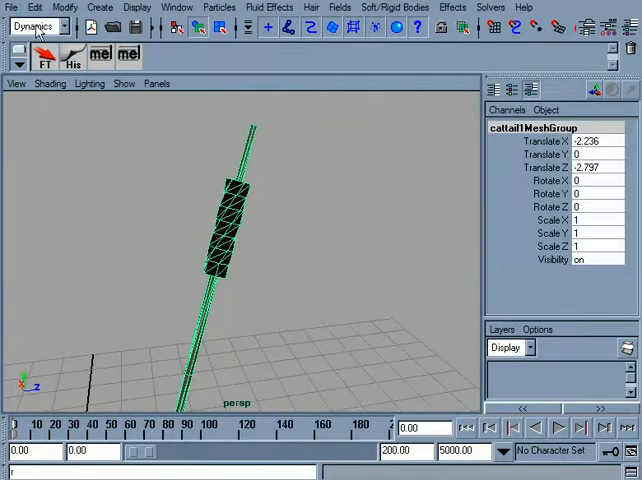
# Switch to the Animation menu set and add a lattice deformer around the cattail
pyautogui.click(260, 8)
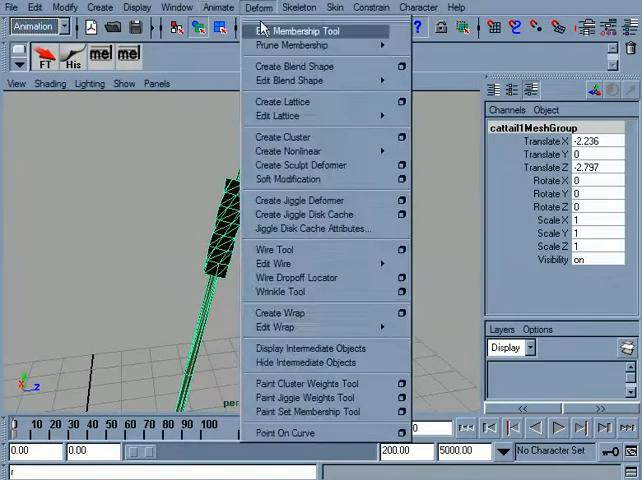
pyautogui.click(284, 100)
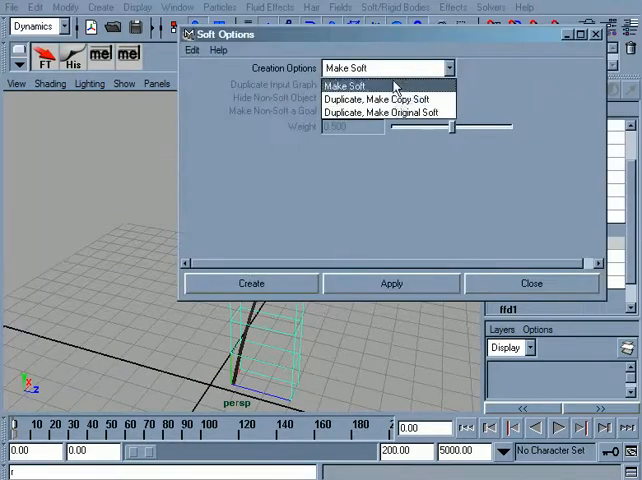
# Create the soft body as Duplicate, Make Copy Soft with Hide Non-Soft Object enabled
pyautogui.click(384, 98)
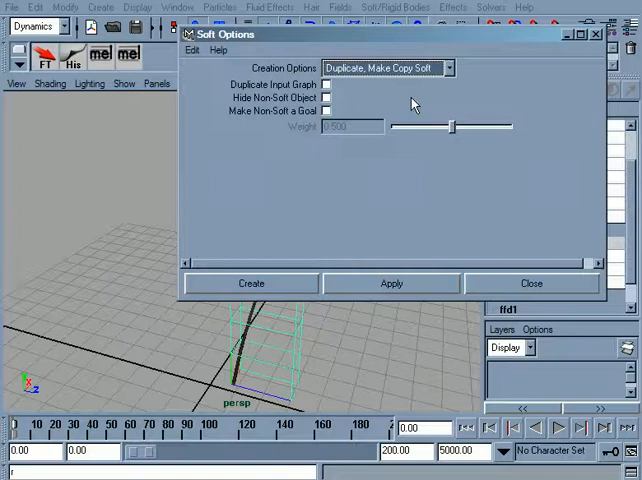
pyautogui.click(324, 96)
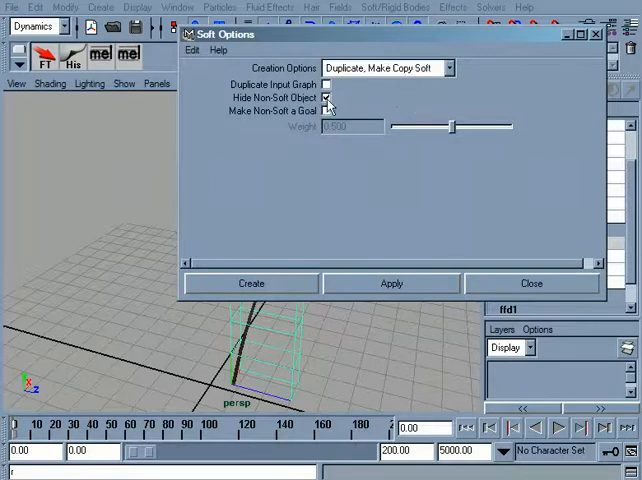
pyautogui.click(250, 284)
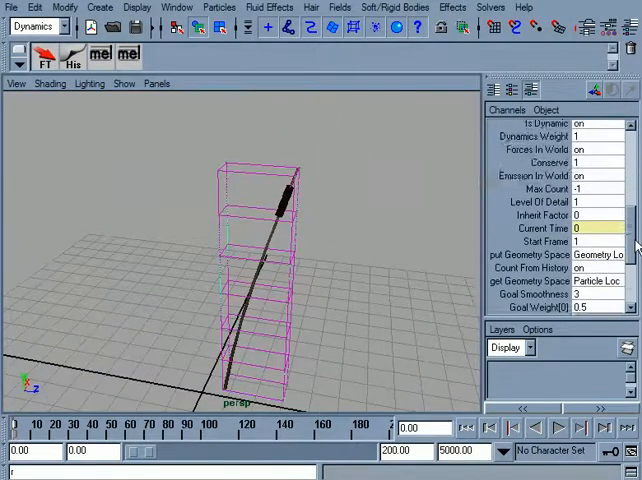
# Review the lattice particle shape attributes in the Channel Box at frame 57
pyautogui.scroll(-3)
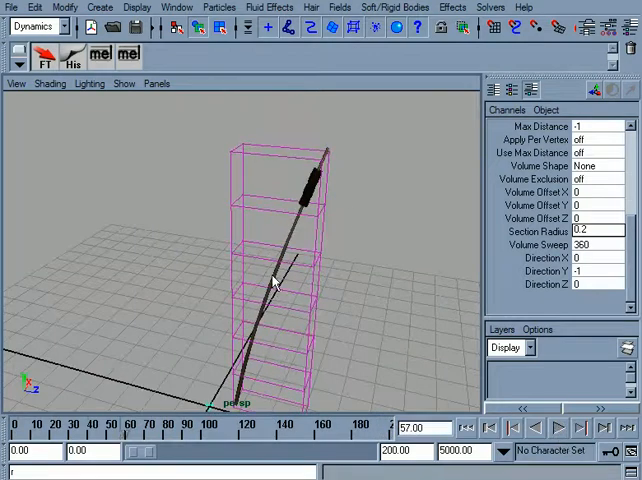
pyautogui.click(180, 8)
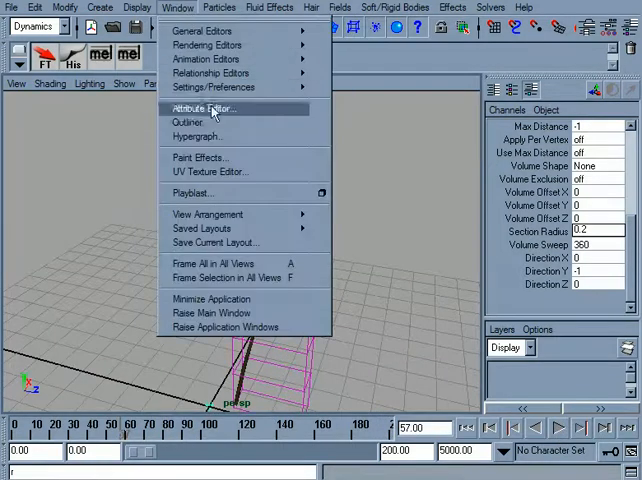
# Select cattailMeshGroup in the Outliner, add a new lattice and reopen Create Soft Body options
pyautogui.click(188, 122)
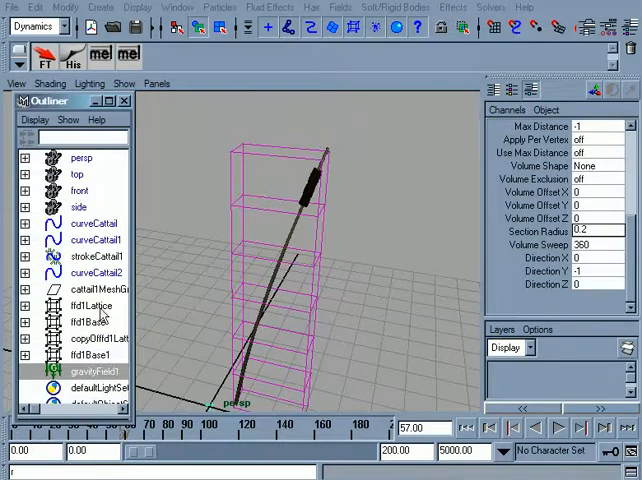
pyautogui.click(88, 304)
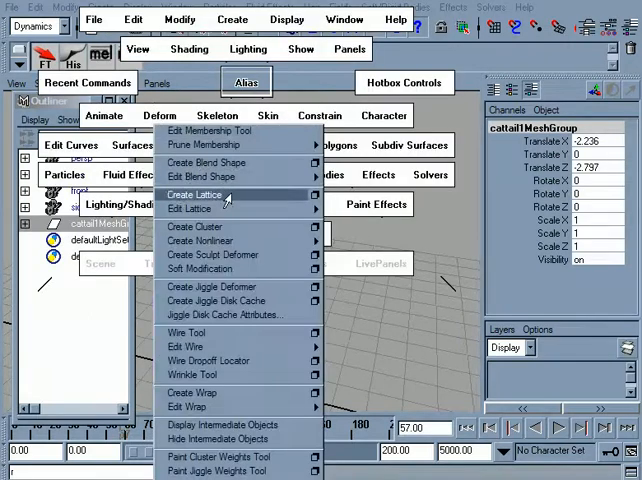
pyautogui.click(190, 194)
pyautogui.write('7')
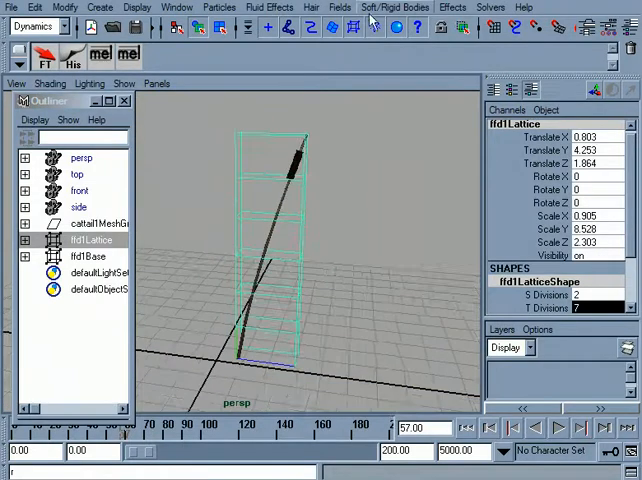
pyautogui.click(396, 8)
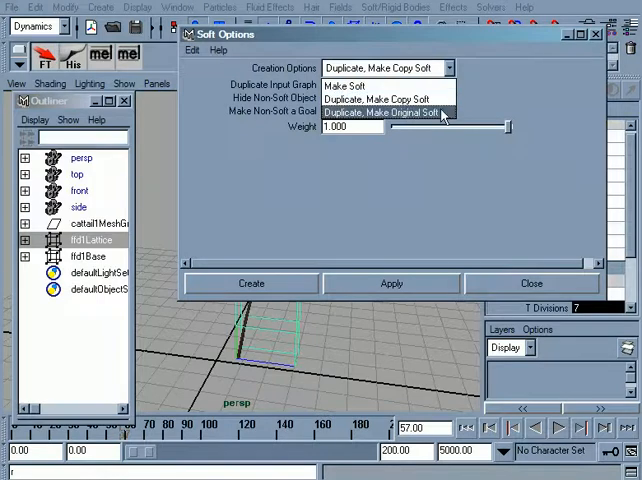
# Create the soft body as Duplicate, Make Original Soft and select ffd1Lattice in the Outliner
pyautogui.click(388, 116)
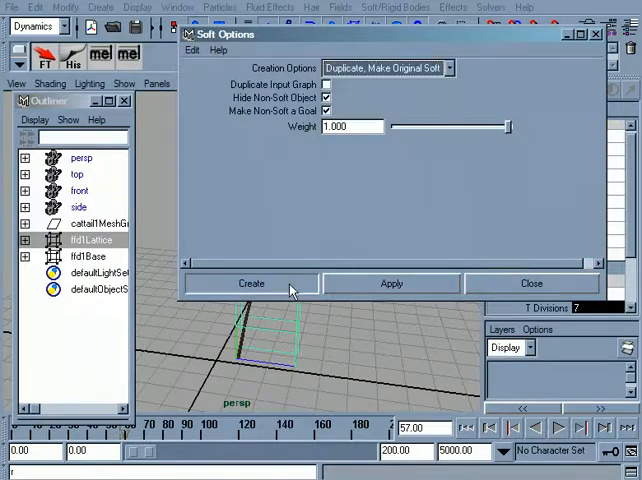
pyautogui.click(252, 284)
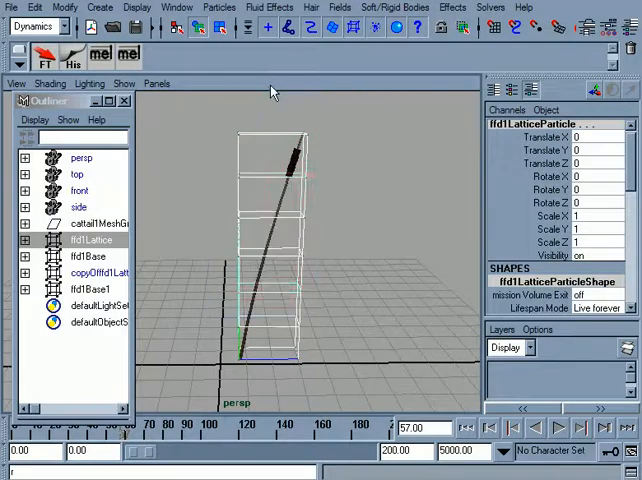
pyautogui.click(90, 240)
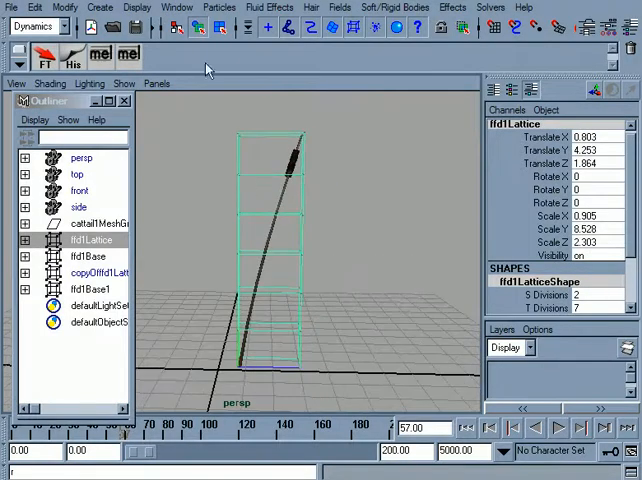
# Review the lattice particles' per-point values in the Component Editor and play the simulation
pyautogui.click(180, 8)
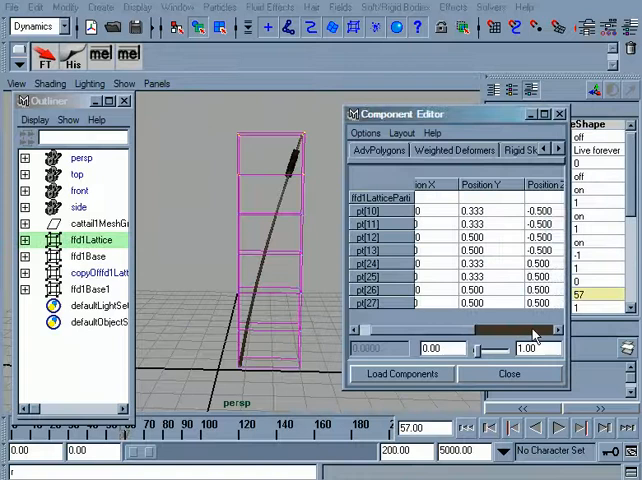
pyautogui.hscroll(3)
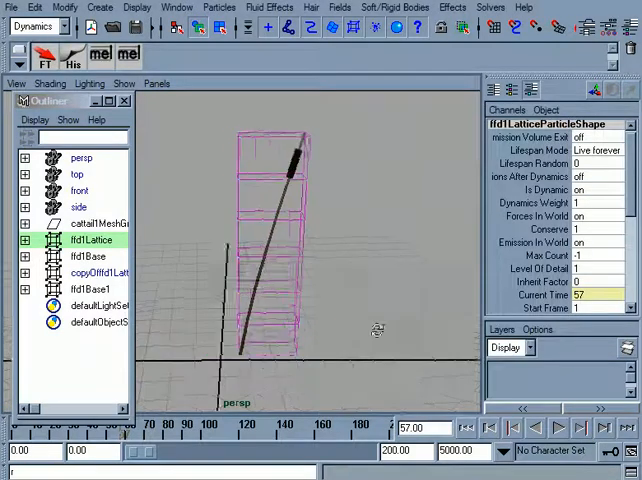
pyautogui.click(562, 430)
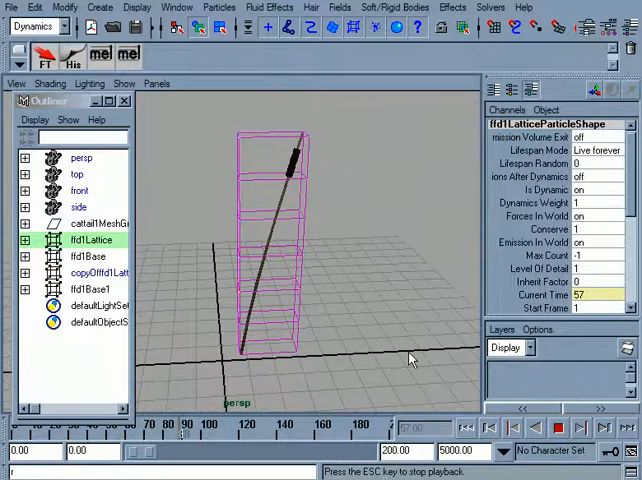
# Select ffd1LatticeParticle and add a turbulence field acting on it
pyautogui.click(556, 424)
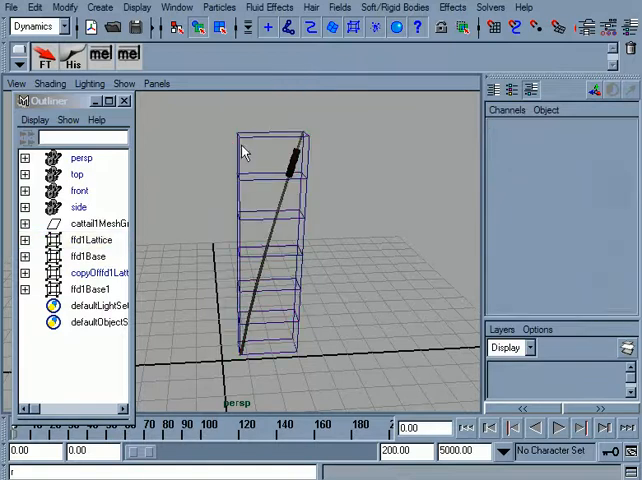
pyautogui.click(90, 240)
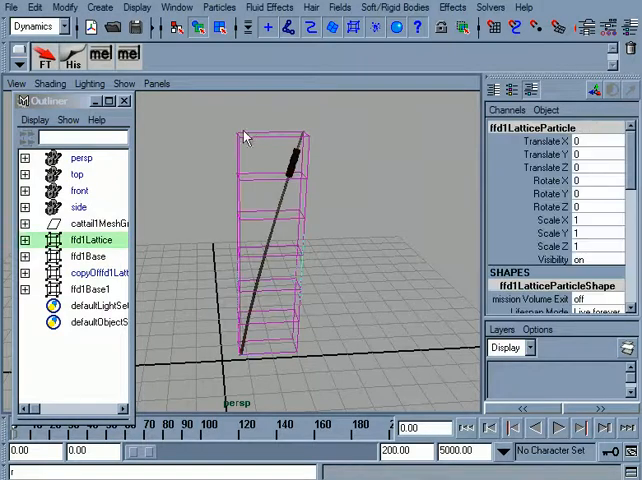
pyautogui.click(340, 8)
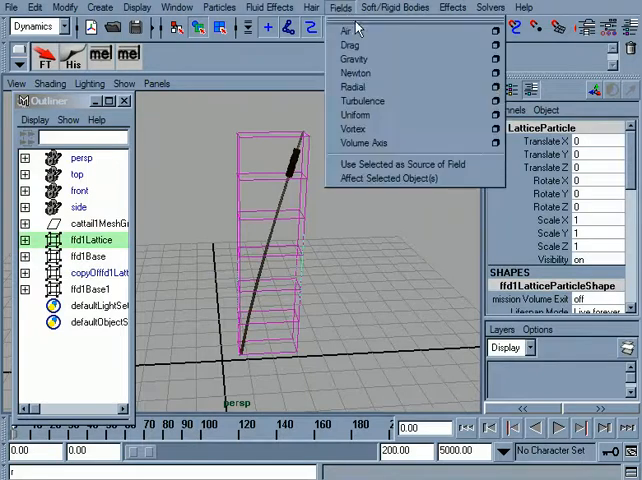
pyautogui.click(364, 100)
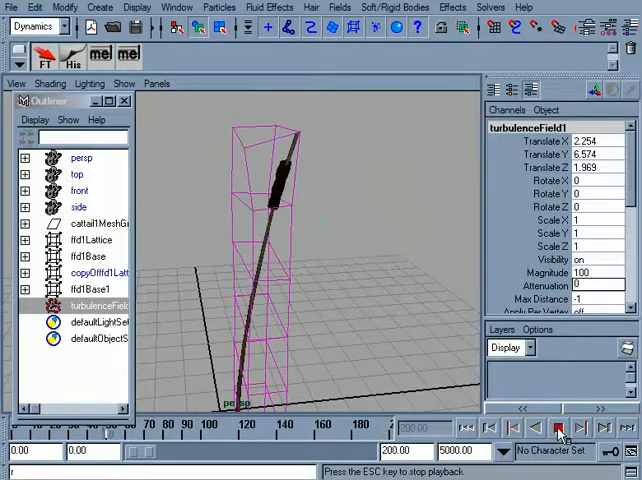
pyautogui.click(554, 432)
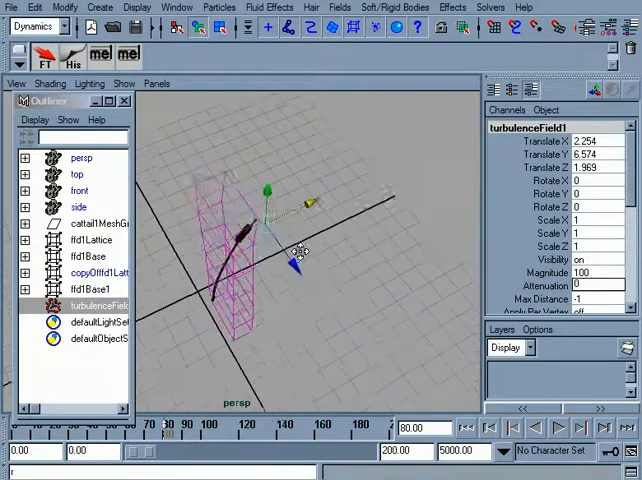
# Add polygon cube pCube1 beside the cattail via Create > Polygon Primitives
pyautogui.click(66, 8)
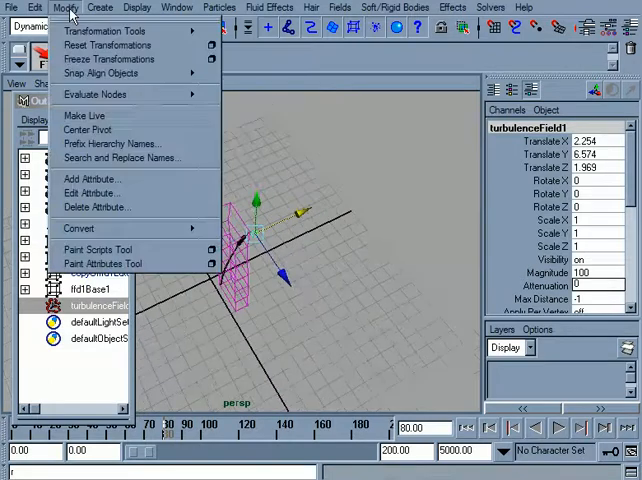
pyautogui.click(104, 8)
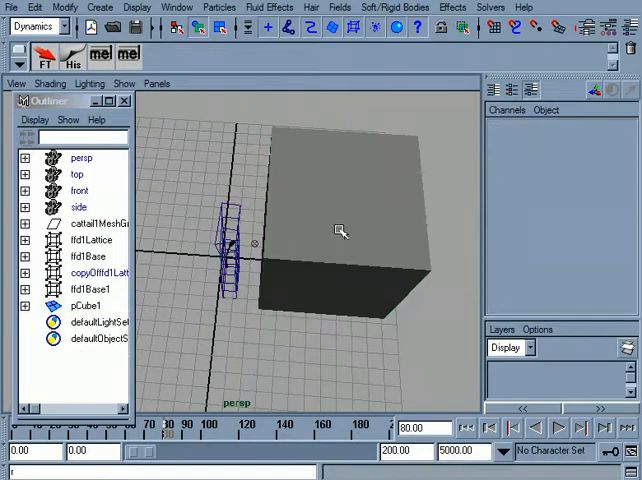
# Move pCube1 out along Z to Translate Z 34.803, away from the cattail
pyautogui.click(82, 304)
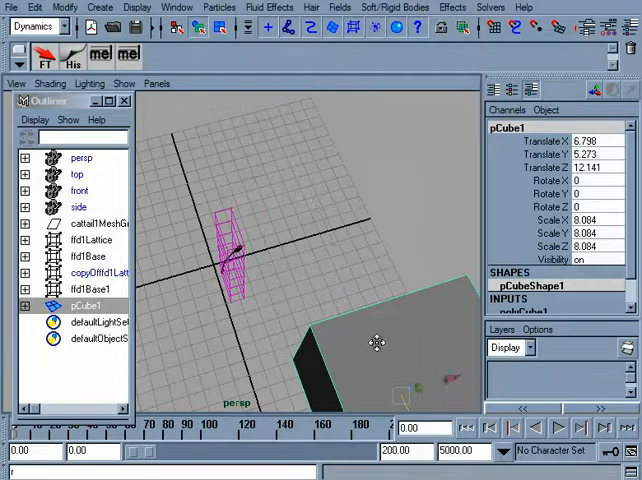
pyautogui.moveTo(376, 344); pyautogui.dragTo(344, 376)
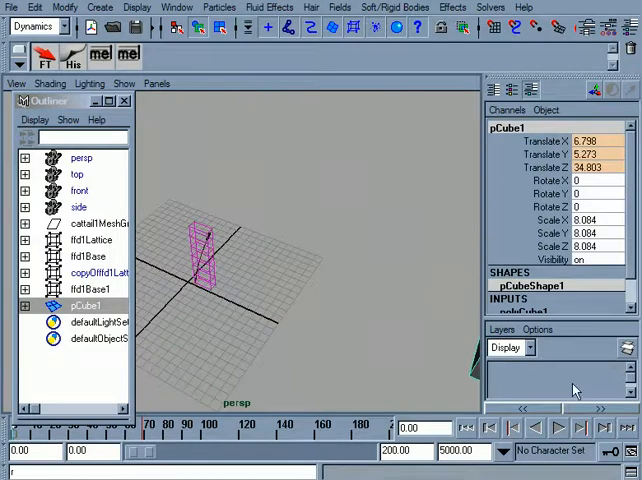
# Key pCube1's translate at successive frames so it moves in close to the cattail lattice
pyautogui.click(560, 428)
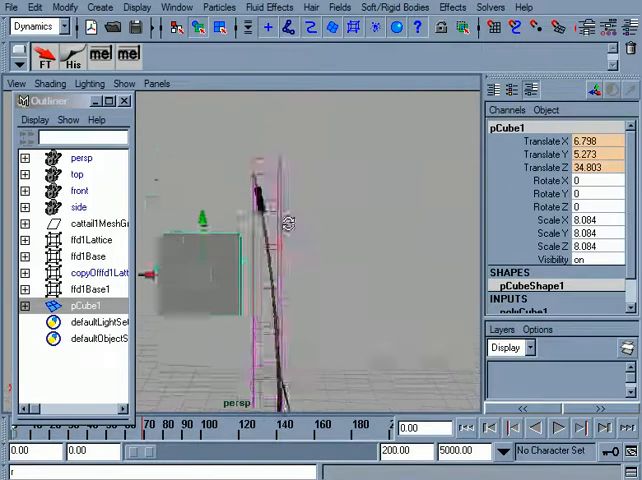
pyautogui.click(558, 428)
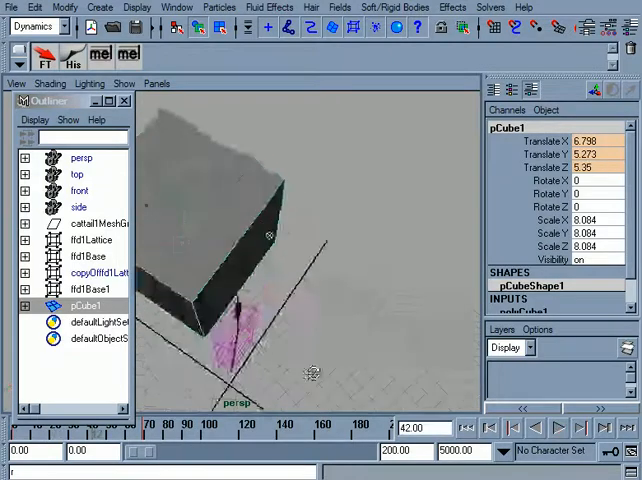
pyautogui.click(560, 428)
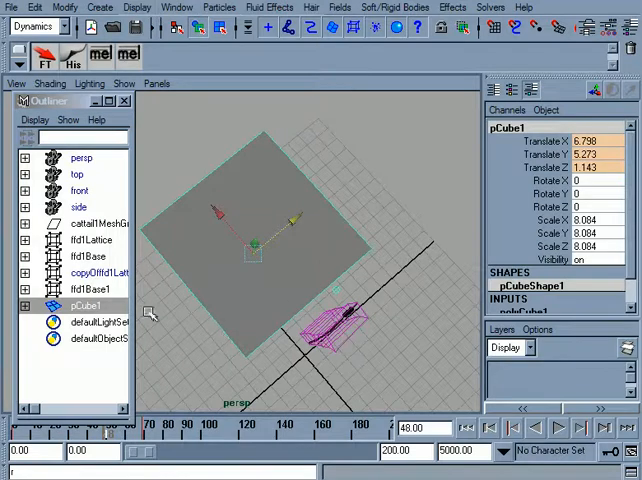
# Create an Air field on ffd1LatticeParticle from the Fields menu
pyautogui.click(88, 242)
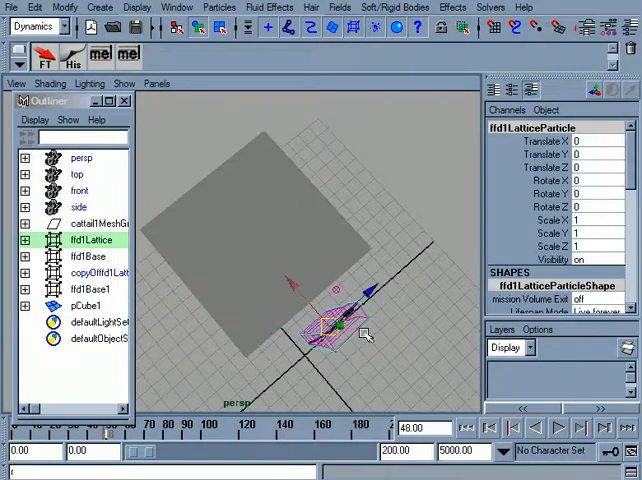
pyautogui.click(340, 8)
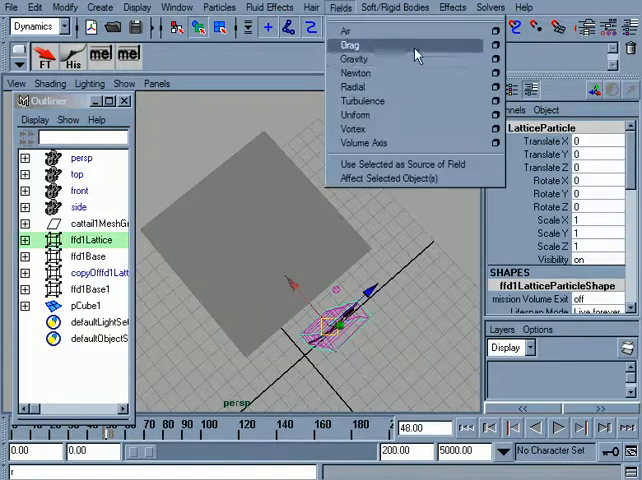
pyautogui.click(350, 32)
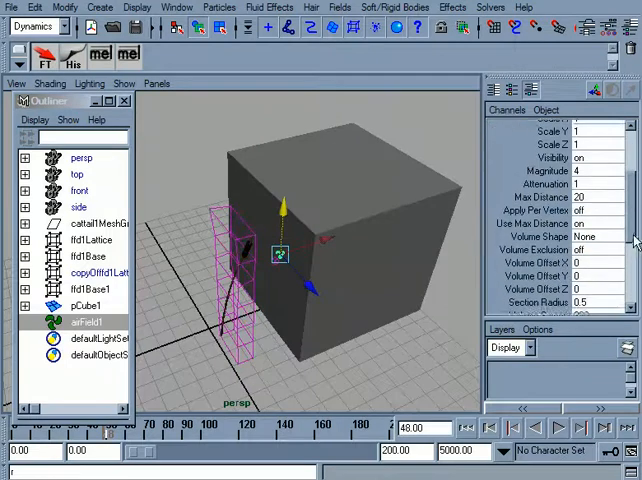
# Set airField1's magnitude to 250 and adjust its Direction X/Y/Z components
pyautogui.scroll(-3)
pyautogui.write('250')
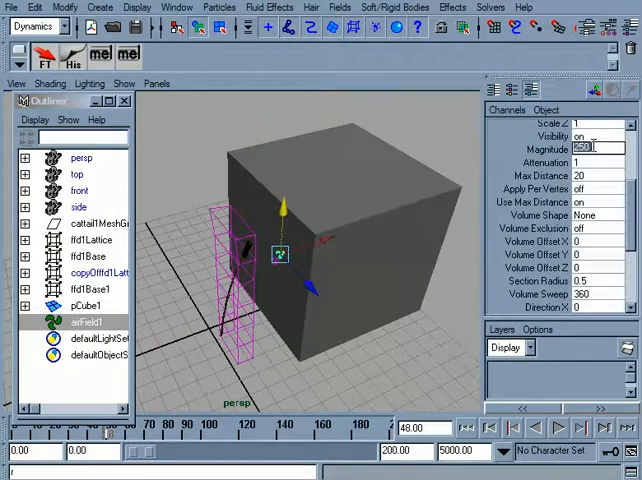
pyautogui.scroll(-3)
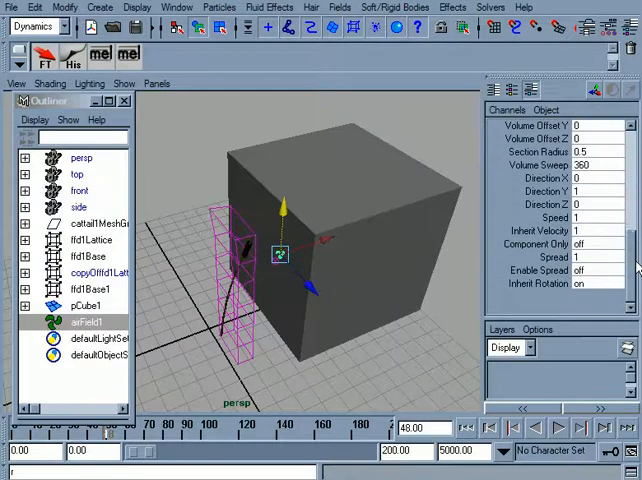
pyautogui.click(596, 176)
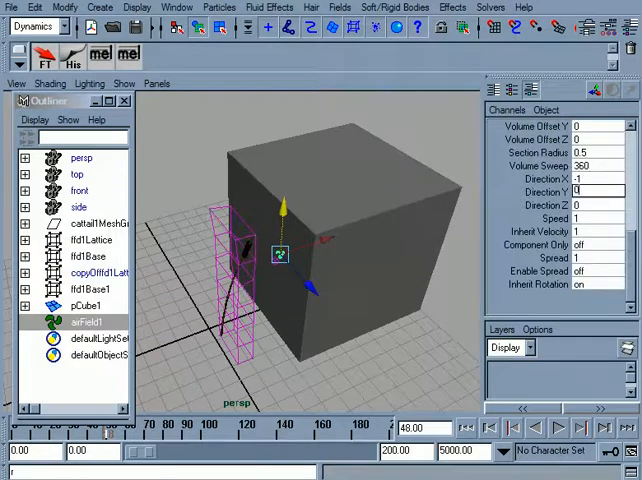
pyautogui.click(556, 428)
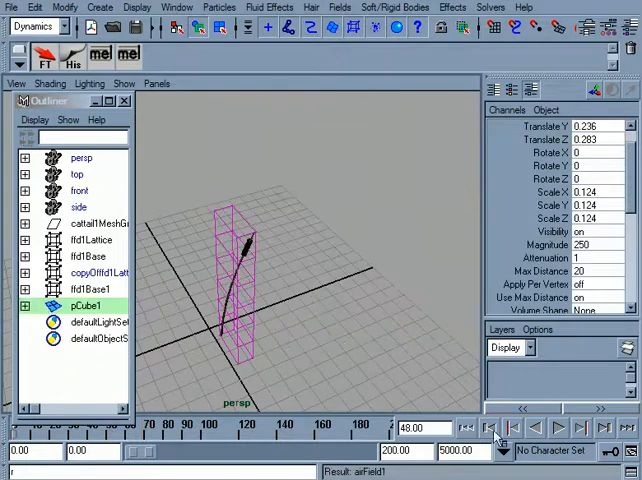
# Parent airField1 under pCube1 and set the playback end to frame 200
pyautogui.click(556, 424)
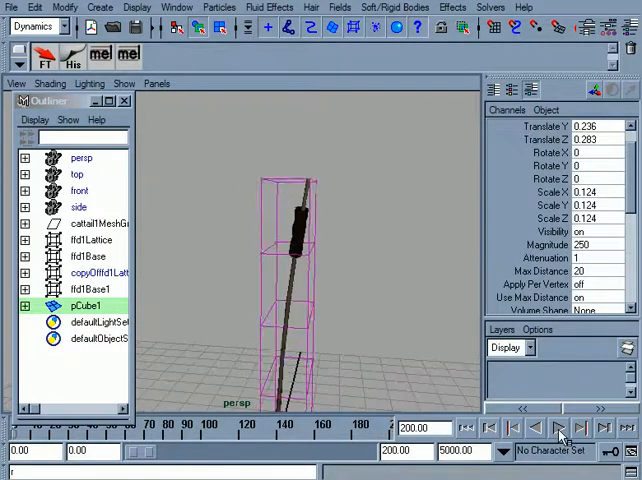
pyautogui.click(550, 428)
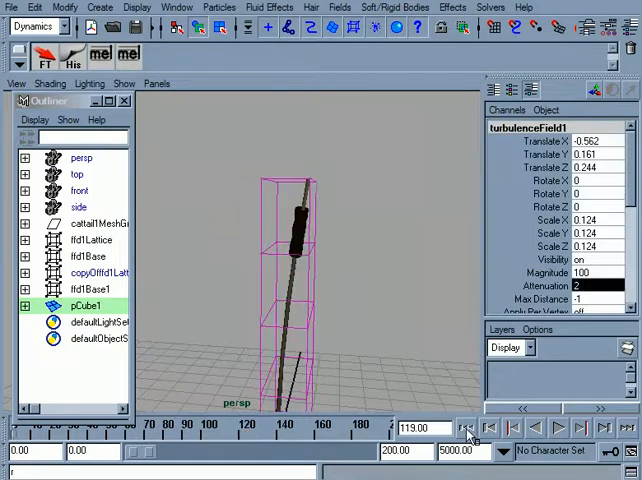
# Set turbulenceField1's attenuation to 0.5 and play the simulation to watch the cattail bend
pyautogui.click(552, 430)
pyautogui.write('1')
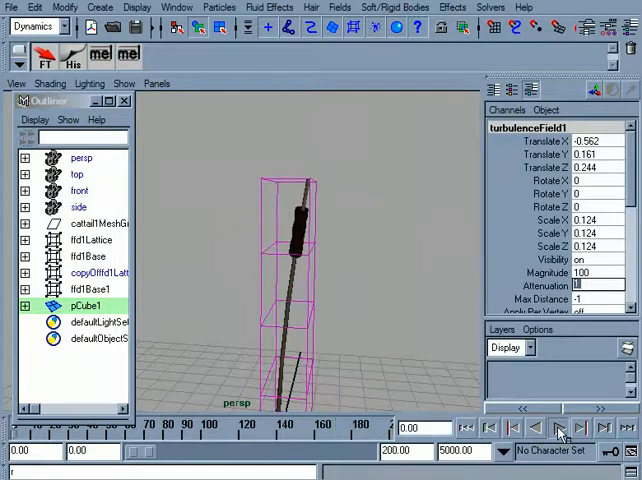
pyautogui.click(562, 430)
pyautogui.write('0.5')
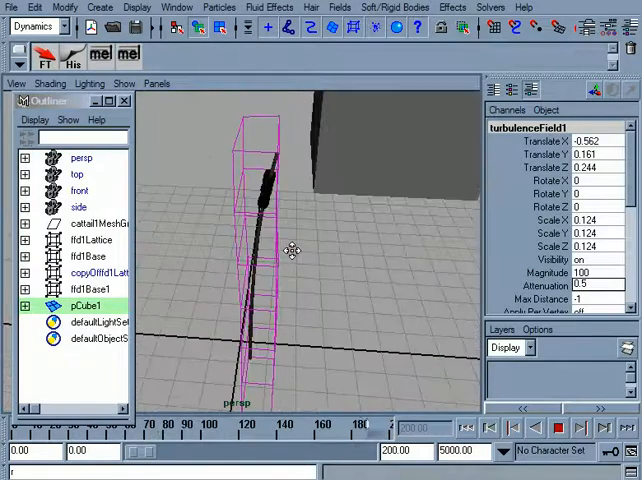
pyautogui.click(556, 420)
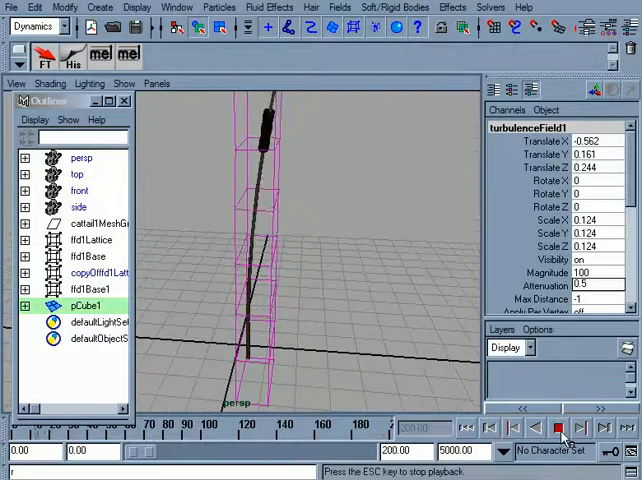